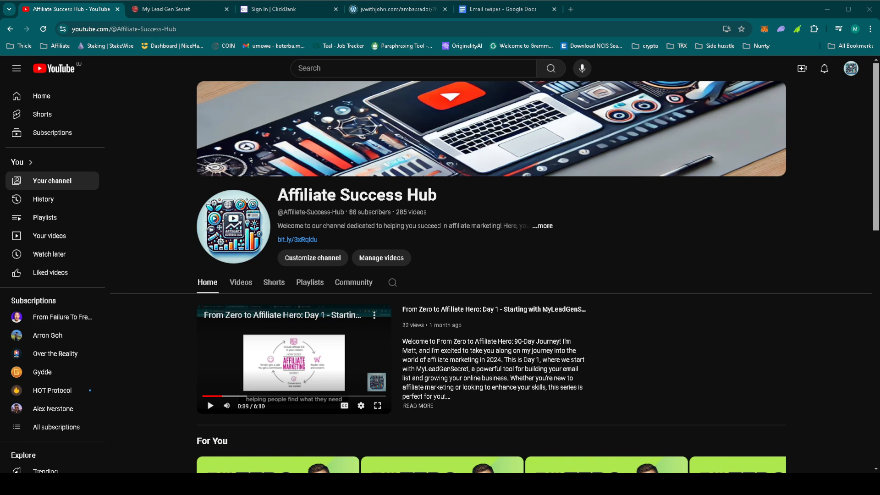
Switch from YouTube to the My Lead Gen Secret account overview with lead stats and mailings
{"action": "left_click", "coordinate": [180, 10]}
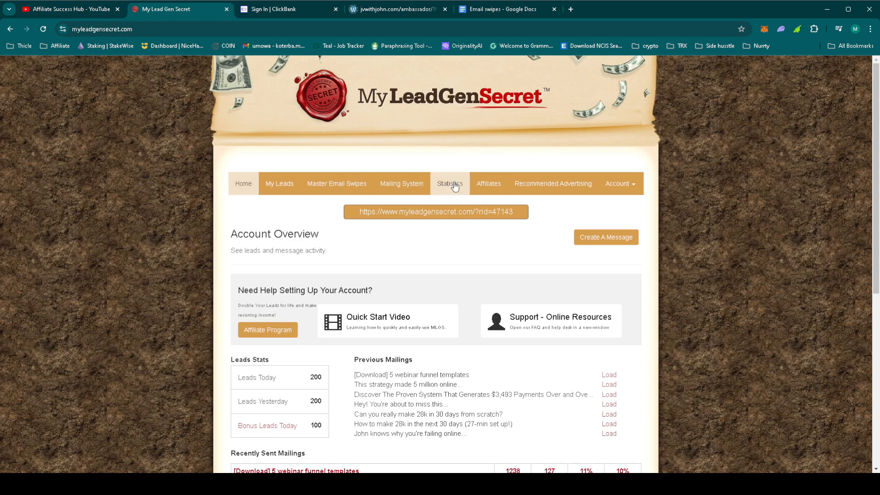
Show the Statistics page's opens/clicks chart and scroll to the per-mailing results table
{"action": "left_click", "coordinate": [450, 183]}
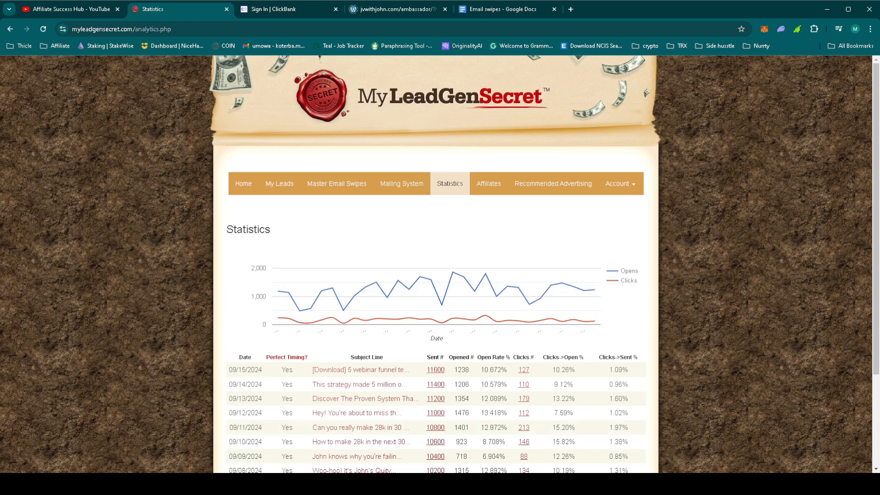
{"action": "scroll", "scroll_direction": "down", "scroll_amount": 3}
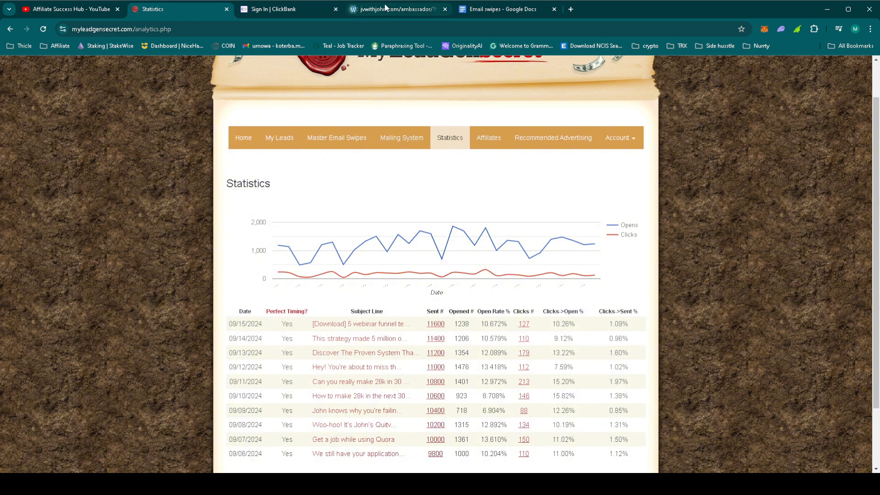
Expand Free Workshop Email #4 under the Evergreen 4-Day Workshop swipes and reveal its text
{"action": "left_click", "coordinate": [399, 9]}
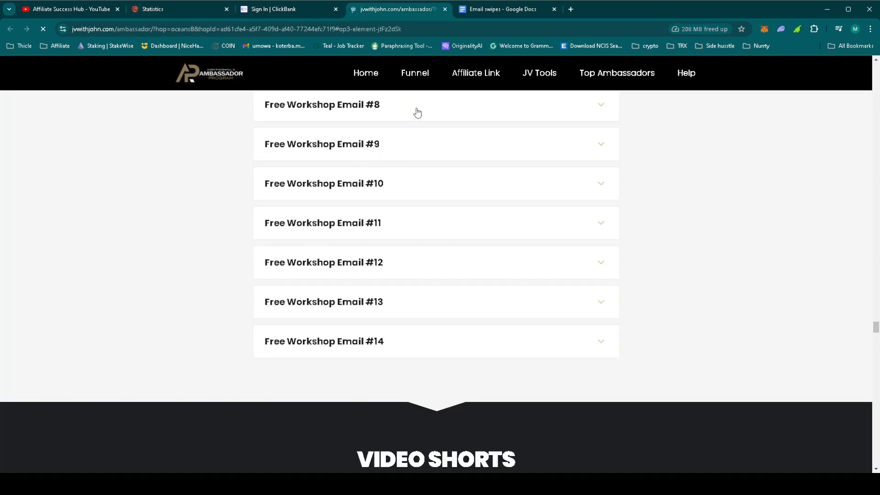
{"action": "scroll", "scroll_direction": "up", "scroll_amount": 3}
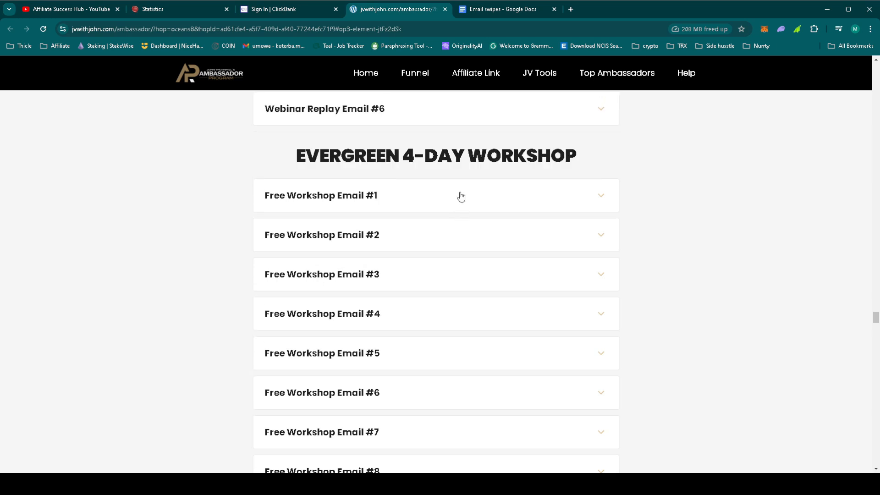
{"action": "mouse_move", "coordinate": [442, 316]}
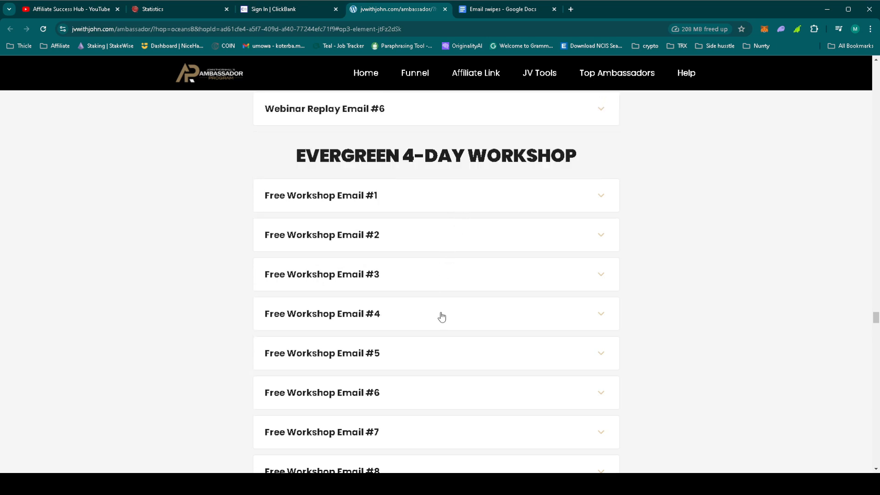
{"action": "left_click", "coordinate": [322, 313]}
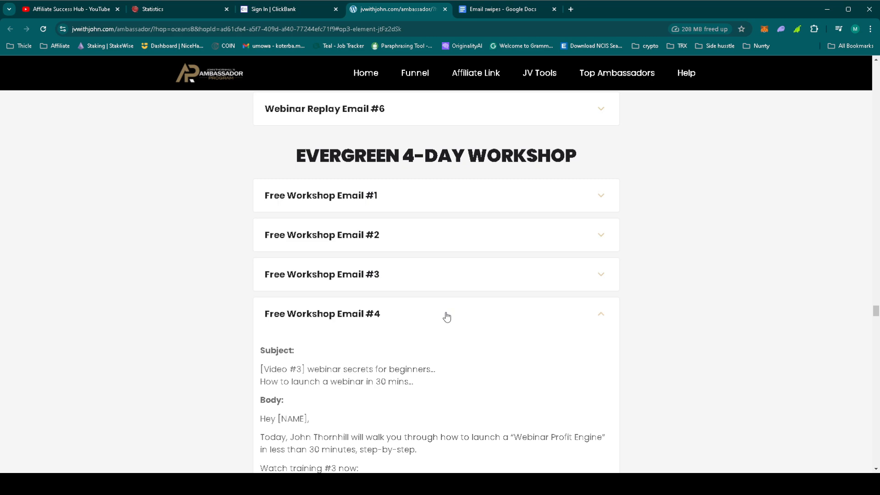
{"action": "scroll", "scroll_direction": "down", "scroll_amount": 3}
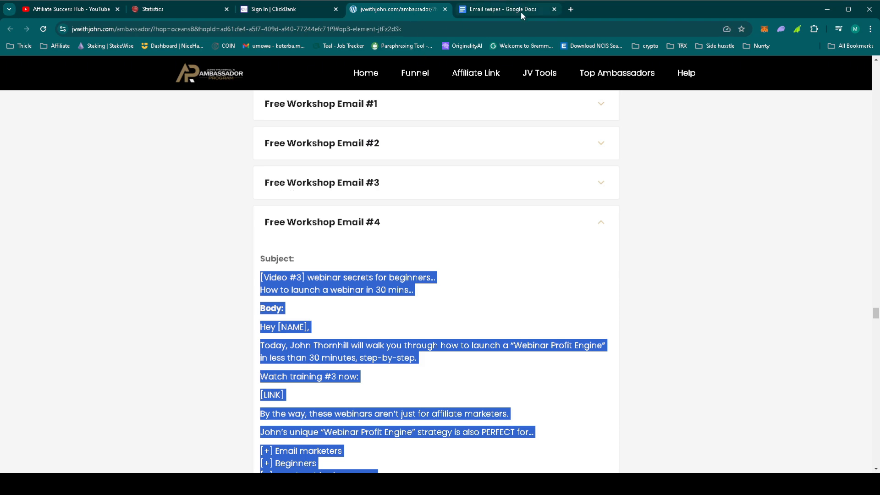
Copy {!firstname_fix} from an earlier swipe over [NAME] and remove the first [LINK] line
{"action": "left_click", "coordinate": [502, 9]}
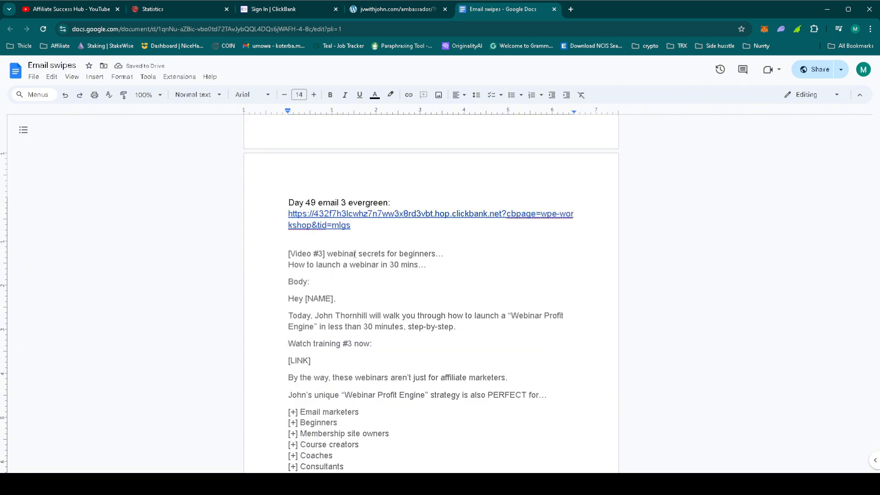
{"action": "scroll", "scroll_direction": "down", "scroll_amount": 3}
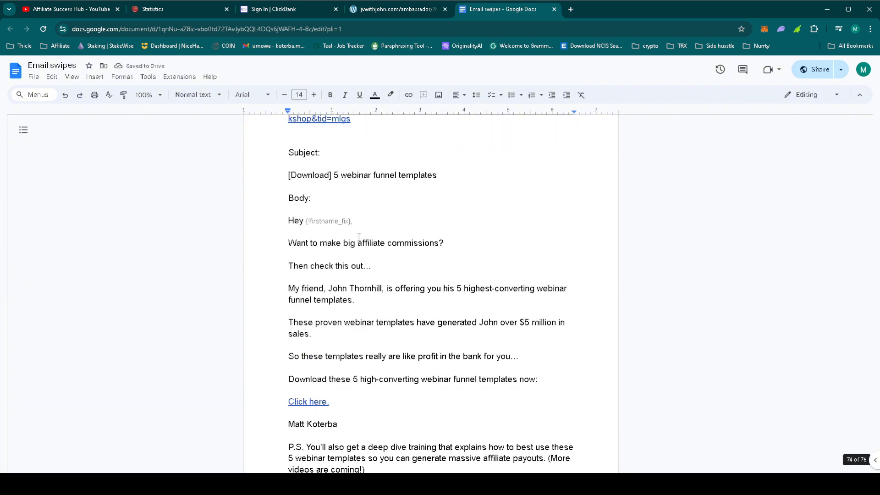
{"action": "double_click", "coordinate": [329, 221]}
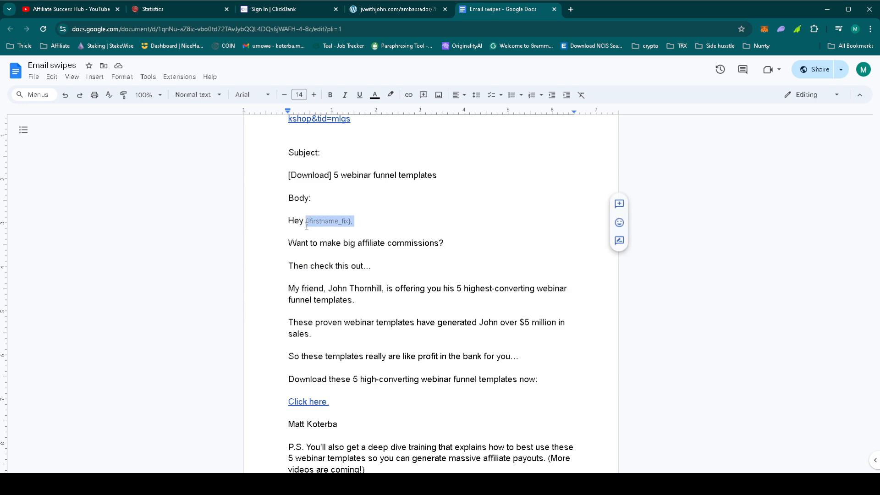
{"action": "scroll", "scroll_direction": "down", "scroll_amount": 3}
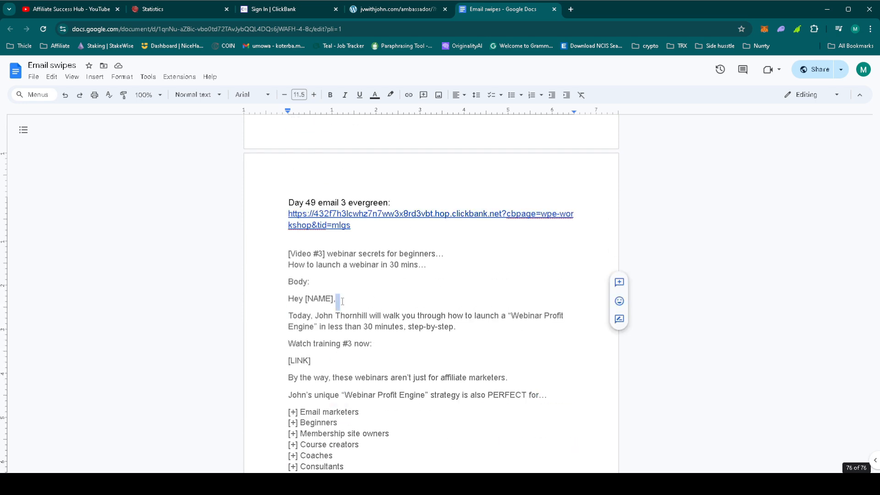
{"action": "type", "text": "{!firstname_fix},"}
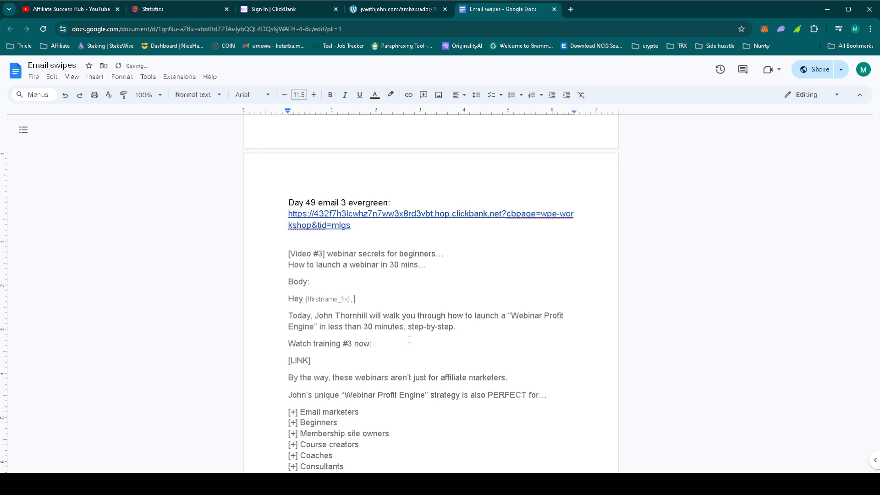
{"action": "scroll", "scroll_direction": "down", "scroll_amount": 3}
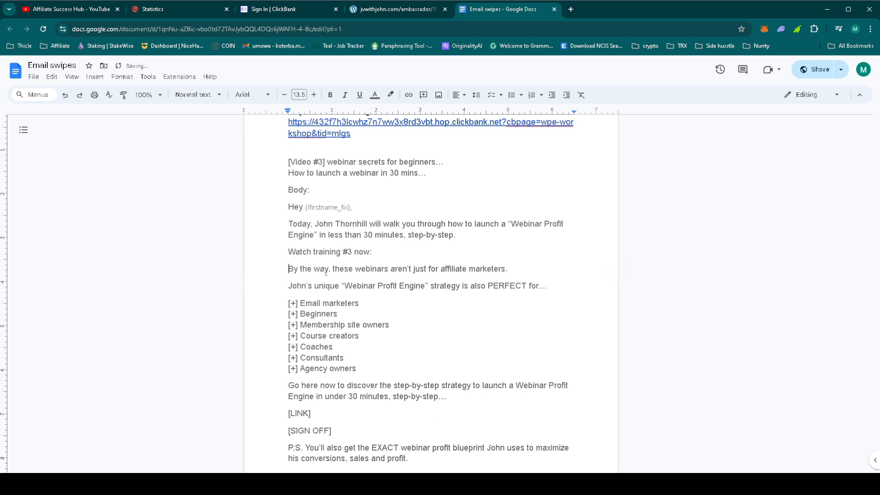
Attach the ClickBank affiliate hop link to the Watch training #3 sentence
{"action": "left_click", "coordinate": [371, 251]}
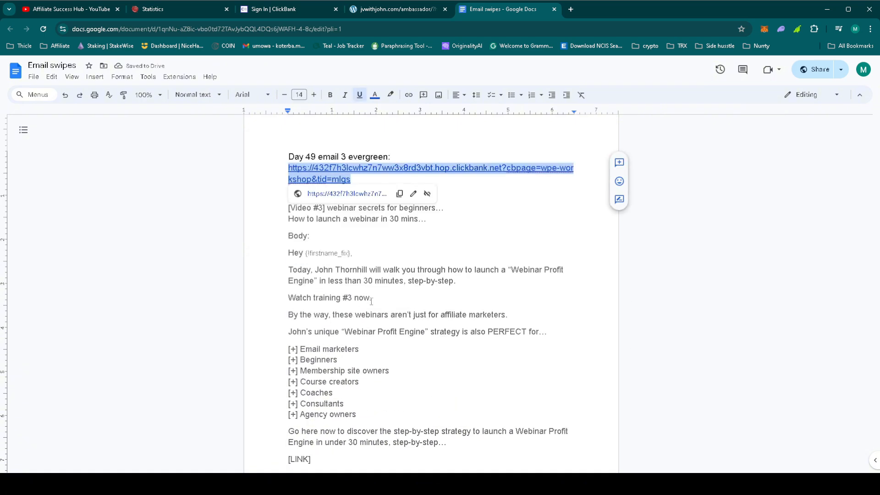
{"action": "right_click", "coordinate": [329, 297]}
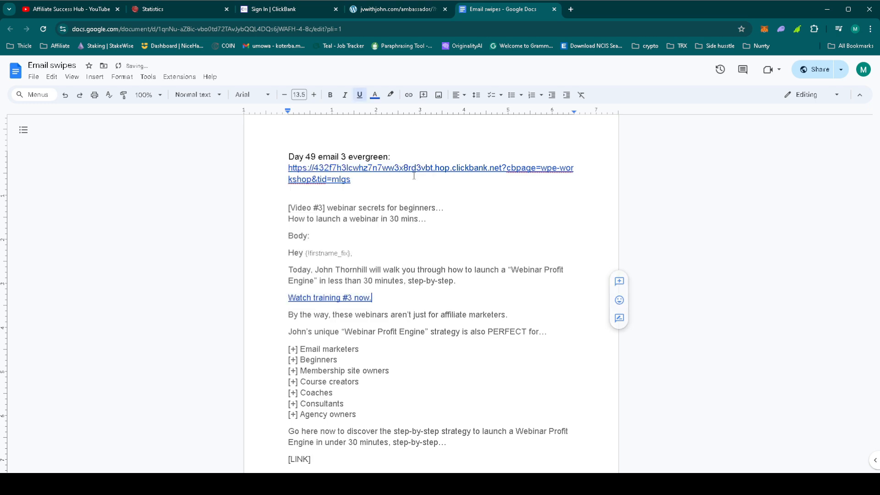
{"action": "scroll", "scroll_direction": "down", "scroll_amount": 3}
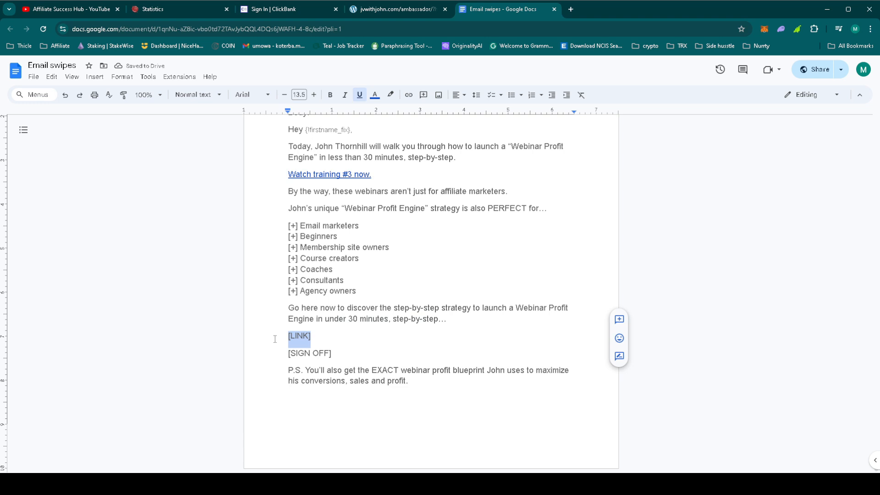
{"action": "type", "text": "Click here."}
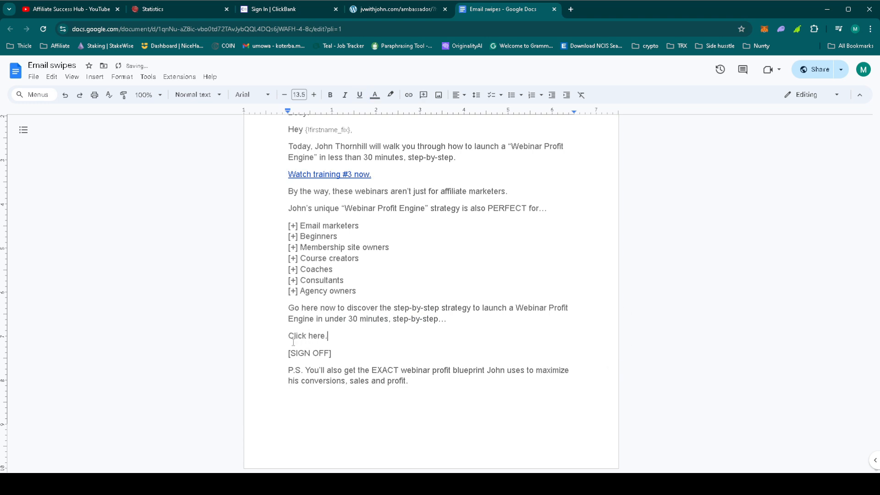
Link 'Click here.' to the affiliate URL and replace [SIGN OFF] with the sender's name
{"action": "left_click_drag", "start_coordinate": [446, 320], "coordinate": [288, 336]}
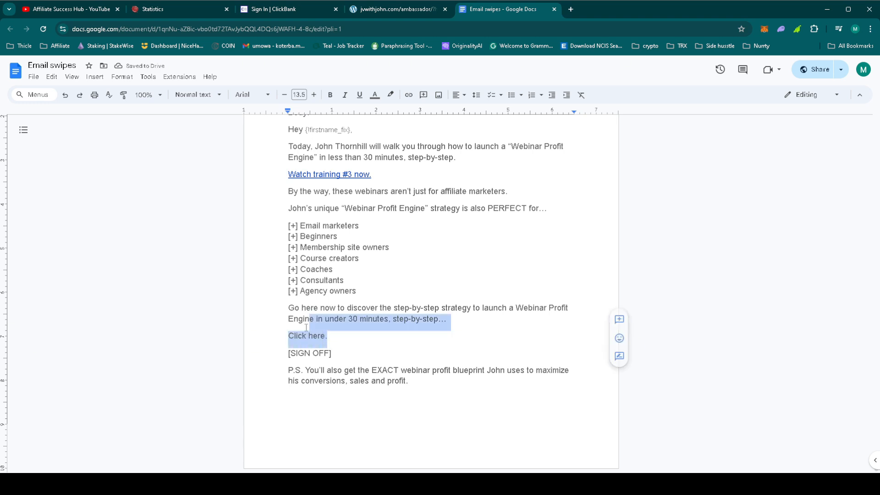
{"action": "right_click", "coordinate": [307, 335]}
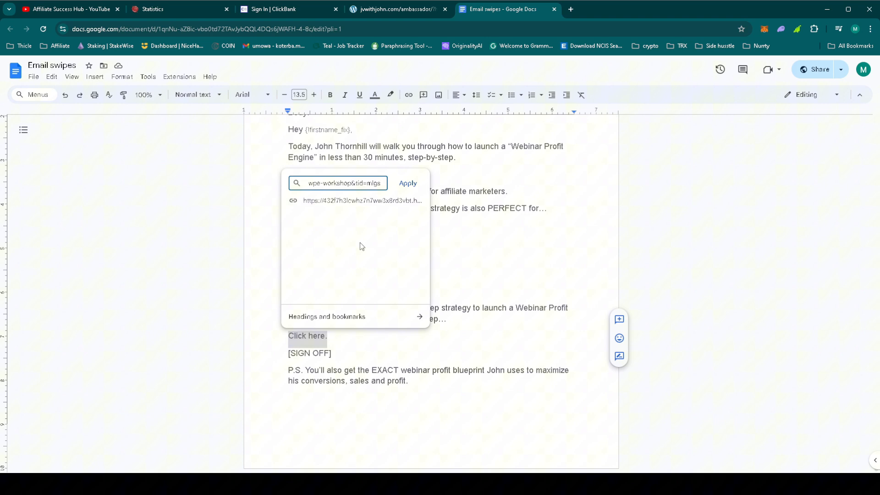
{"action": "left_click", "coordinate": [407, 183]}
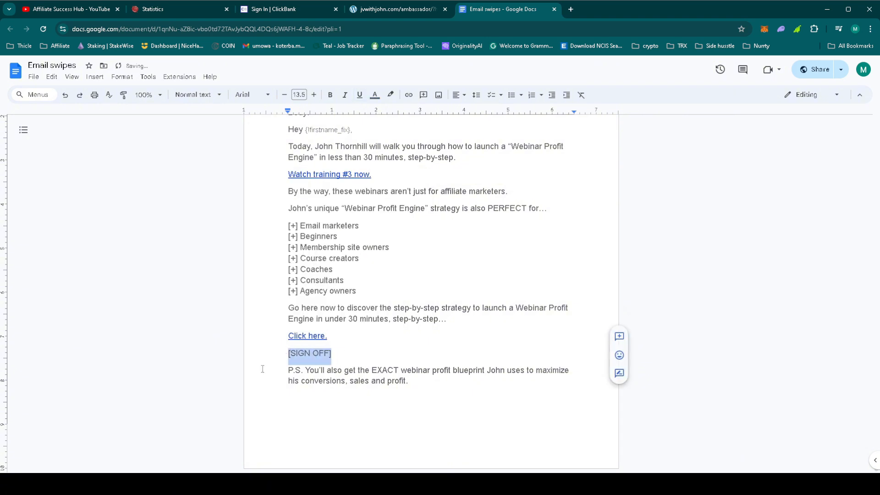
{"action": "type", "text": "Matt Koterba"}
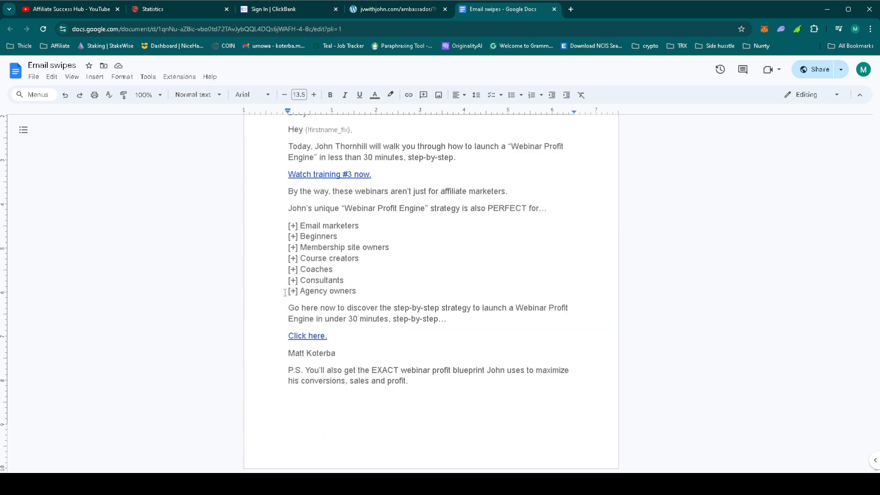
{"action": "left_click", "coordinate": [179, 9]}
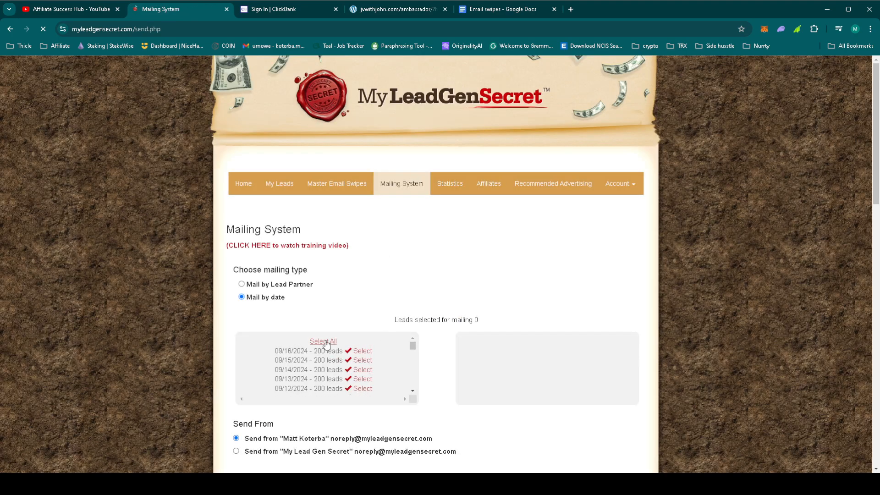
Select all 11,800 leads and paste the Video #3 email body from Google Docs into the message editor
{"action": "left_click", "coordinate": [324, 341]}
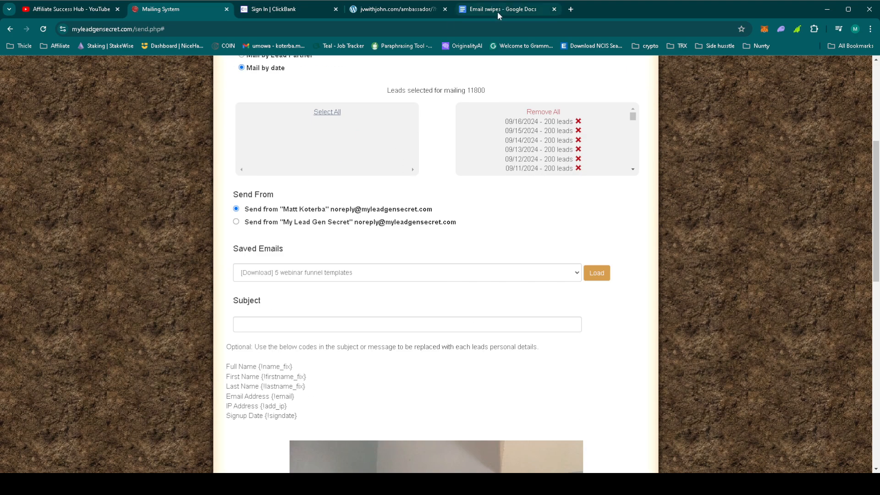
{"action": "left_click", "coordinate": [502, 10]}
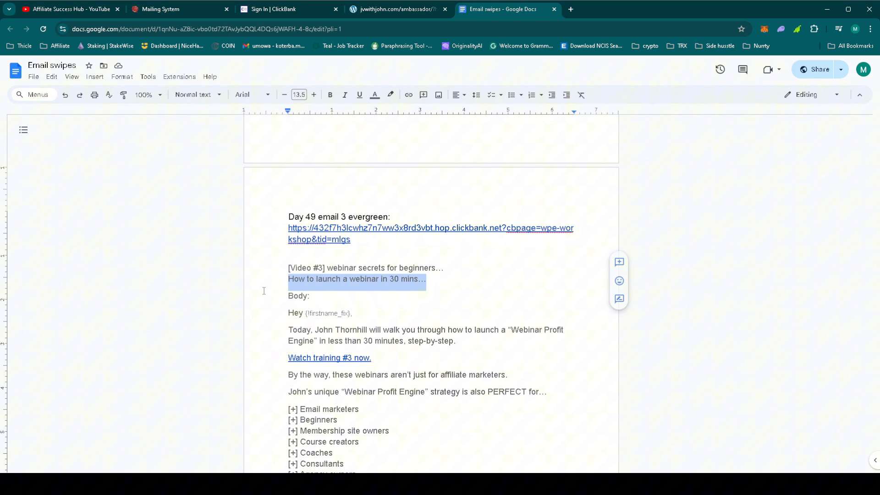
{"action": "left_click", "coordinate": [164, 9]}
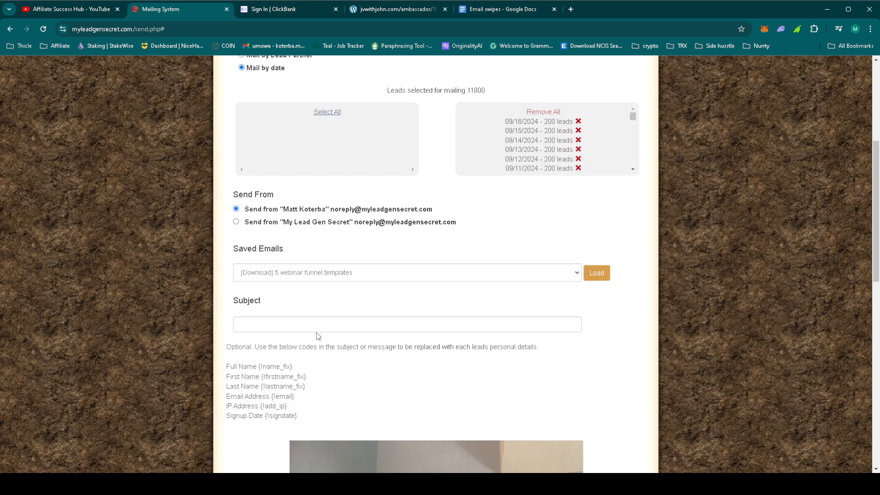
{"action": "left_click", "coordinate": [503, 9]}
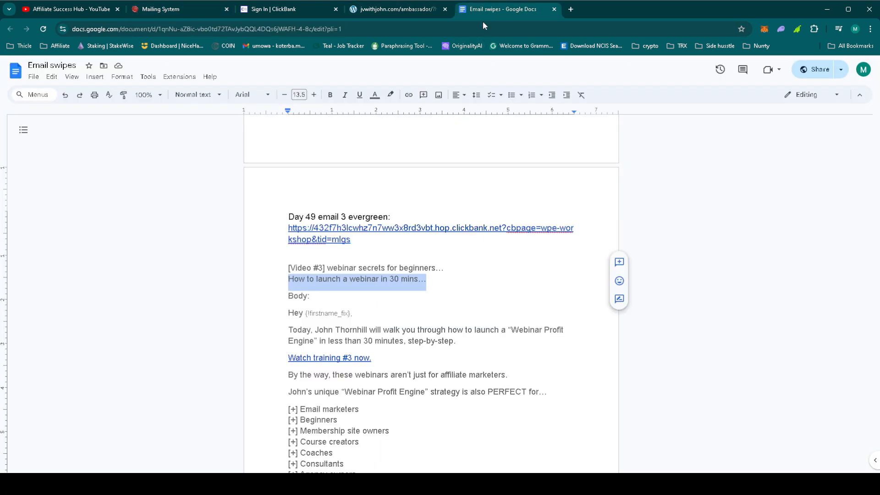
{"action": "scroll", "scroll_direction": "down", "scroll_amount": 3}
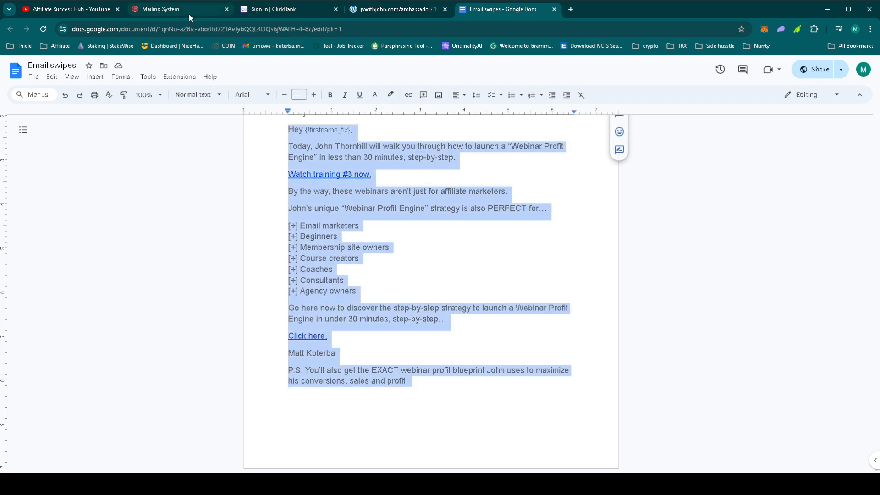
{"action": "left_click", "coordinate": [163, 9]}
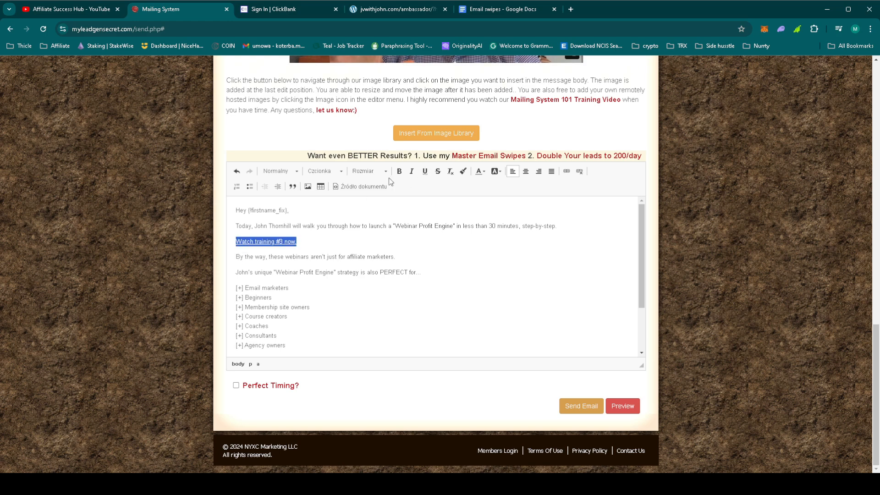
Enable Perfect Timing, send the email to all selected leads, and return to YouTube after queuing
{"action": "scroll", "scroll_direction": "down", "scroll_amount": 3}
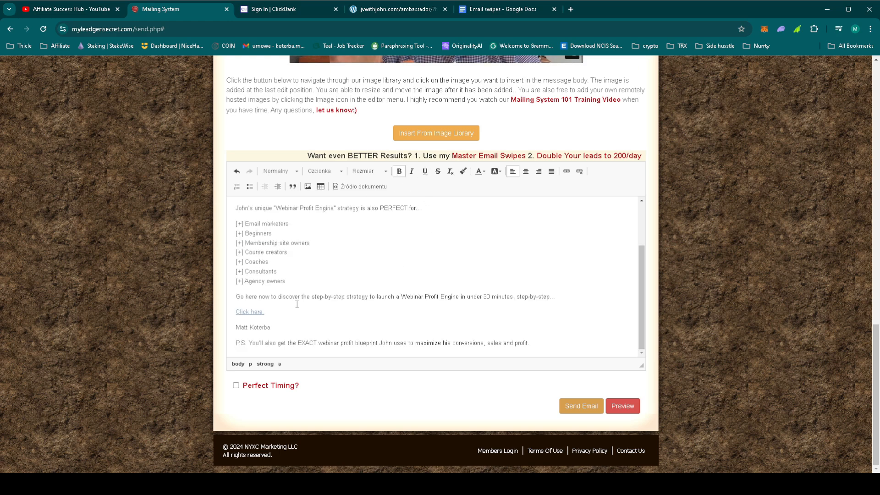
{"action": "double_click", "coordinate": [249, 312]}
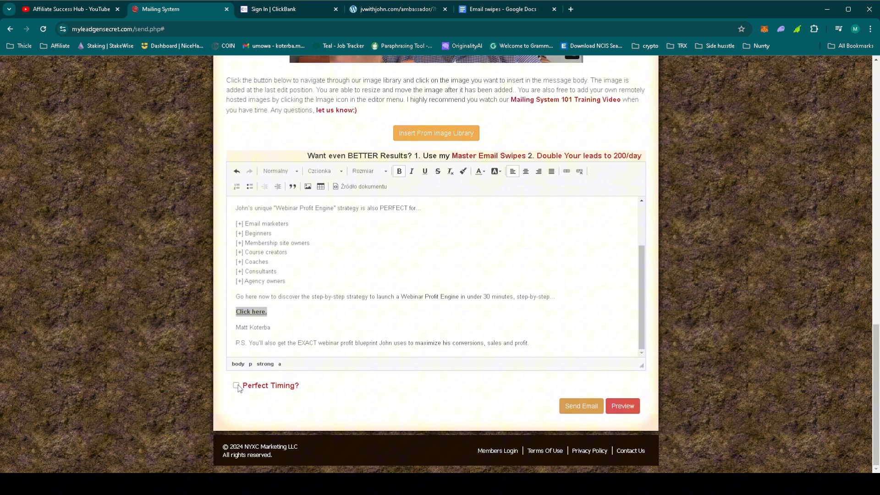
{"action": "left_click", "coordinate": [236, 386]}
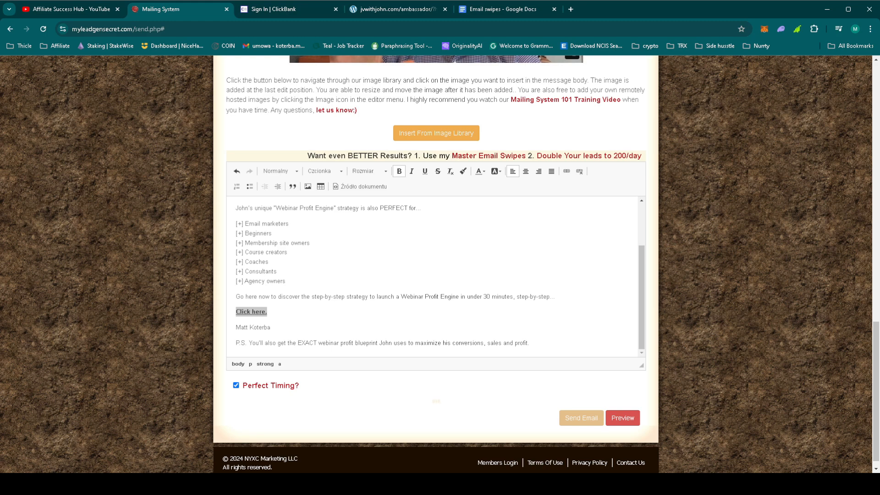
{"action": "left_click", "coordinate": [580, 418]}
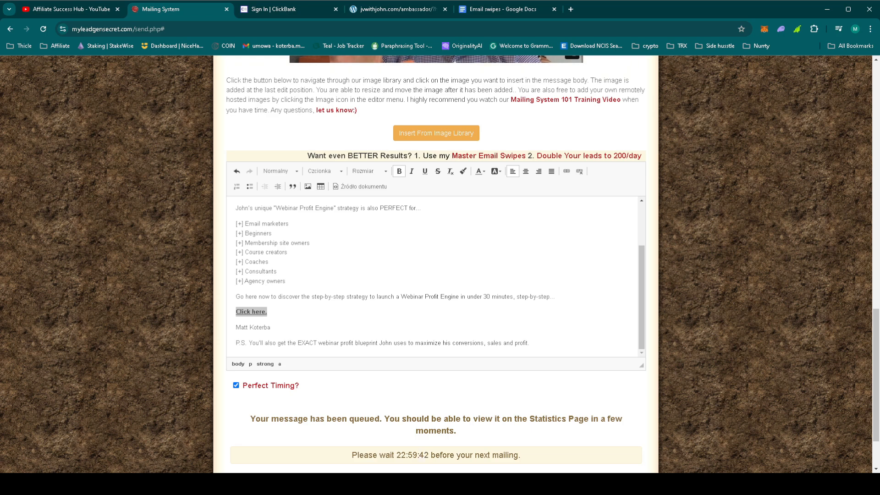
{"action": "left_click", "coordinate": [67, 10]}
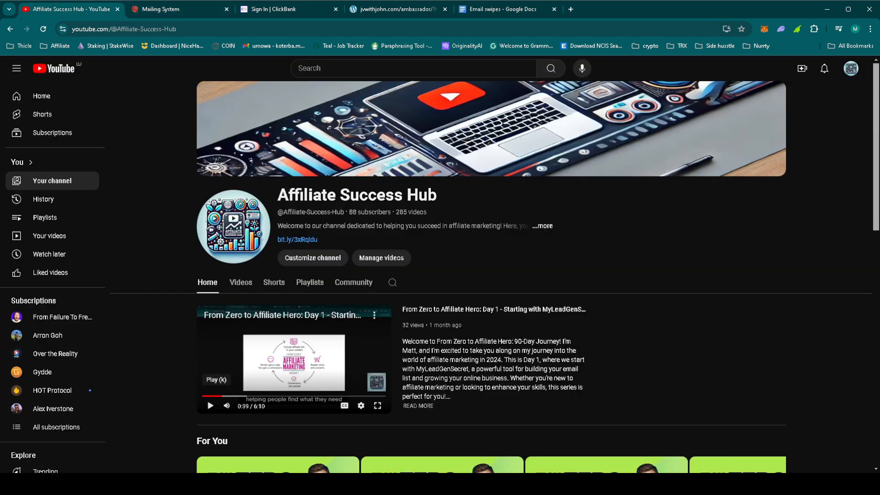